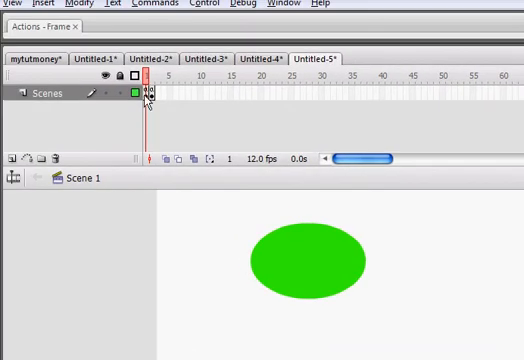
# Bring up the green circle's context options to convert it into a button symbol
pyautogui.click(308, 262)
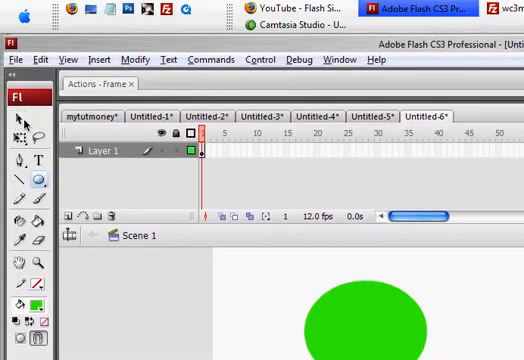
pyautogui.rightClick(204, 156)
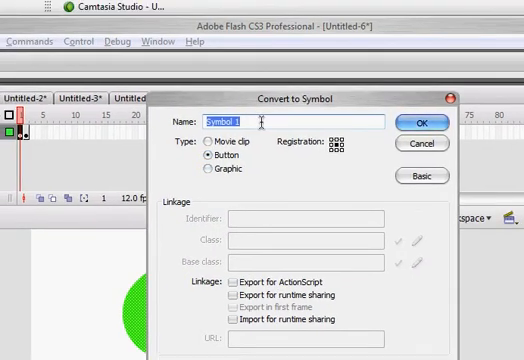
# Name the green circle's button symbol Button1 and confirm the conversion
pyautogui.write('Button1')
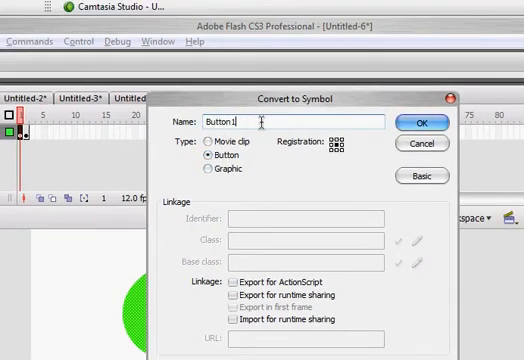
pyautogui.click(424, 124)
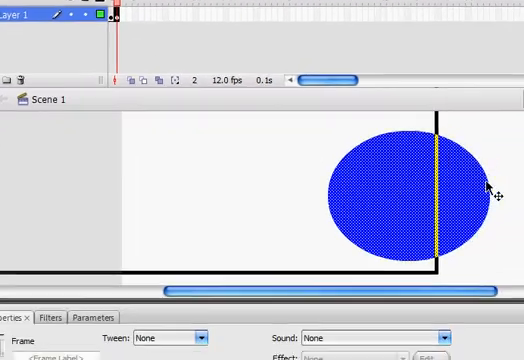
# Convert the blue circle on frame 2 into a button symbol as well
pyautogui.rightClick(410, 190)
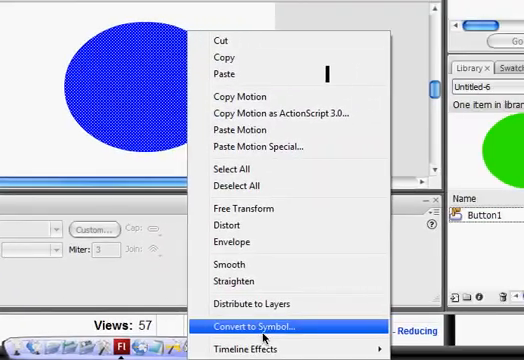
pyautogui.click(256, 328)
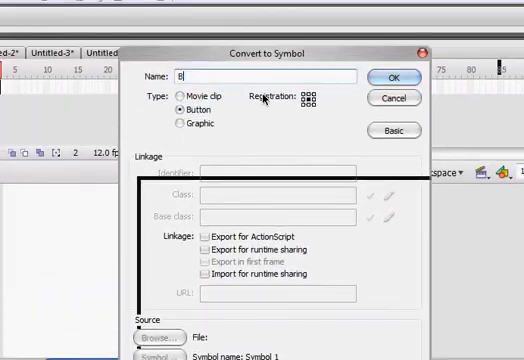
pyautogui.click(394, 76)
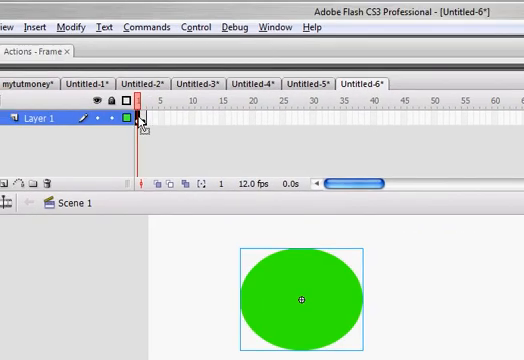
# Script frame 1 with Button1.onRelease = function() { gotoAndStop(2); }
pyautogui.rightClick(140, 120)
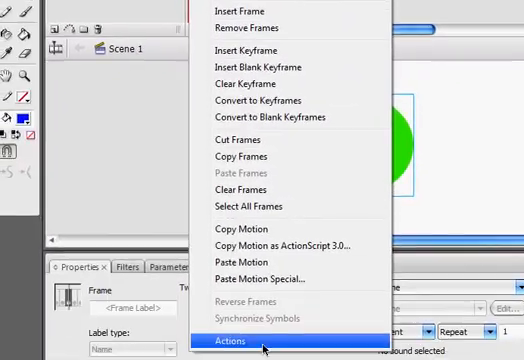
pyautogui.click(232, 340)
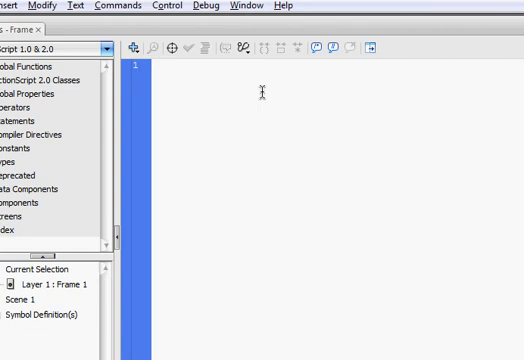
pyautogui.write('Button1.')
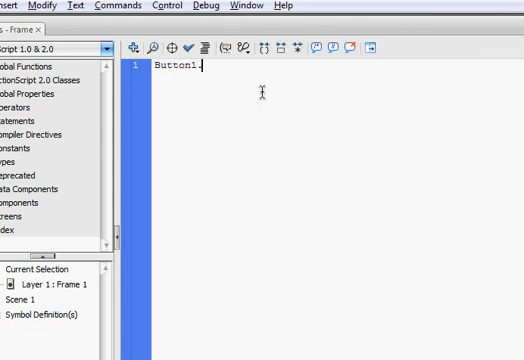
pyautogui.write('onRelease')
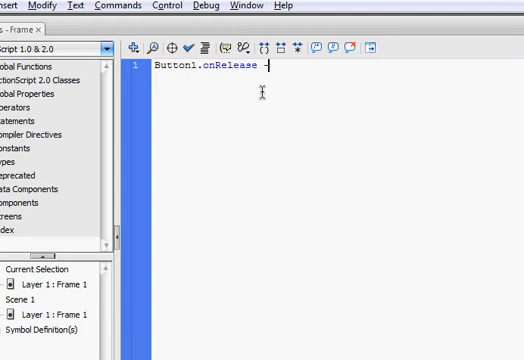
pyautogui.write('= function ()')
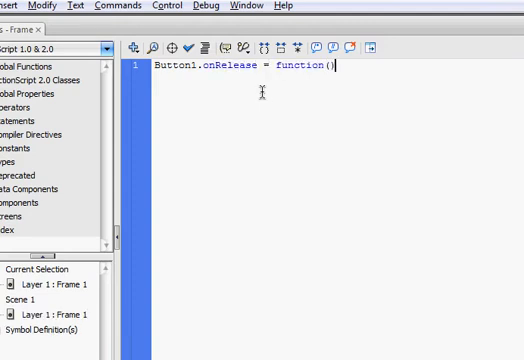
pyautogui.write('{')
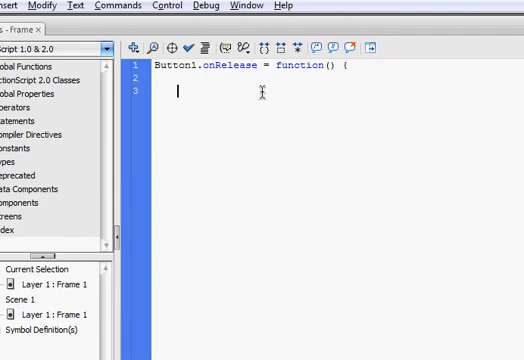
pyautogui.write('}')
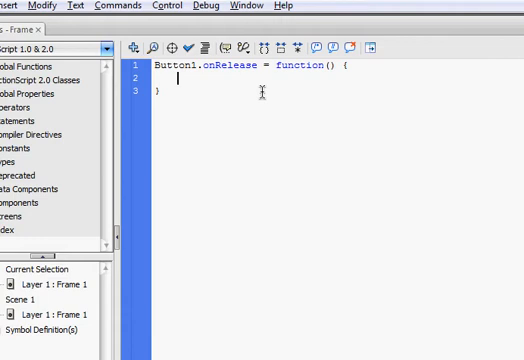
pyautogui.write('gotoAndStop(')
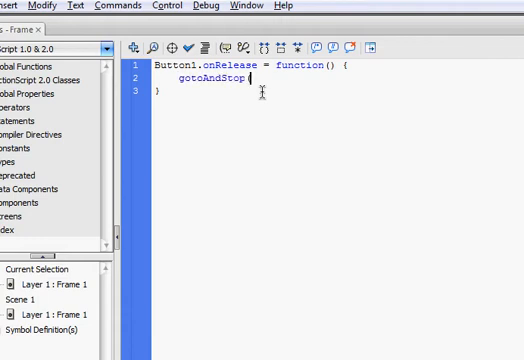
pyautogui.write('2);')
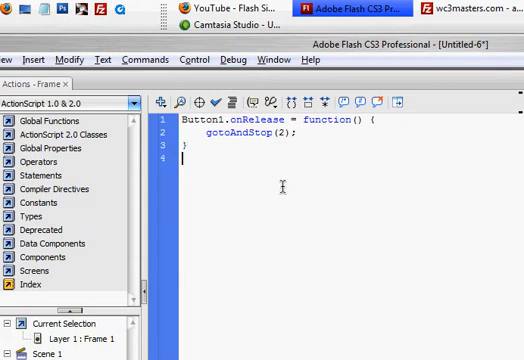
# Add stop(); so the movie halts on frame 1
pyautogui.write('stop();')
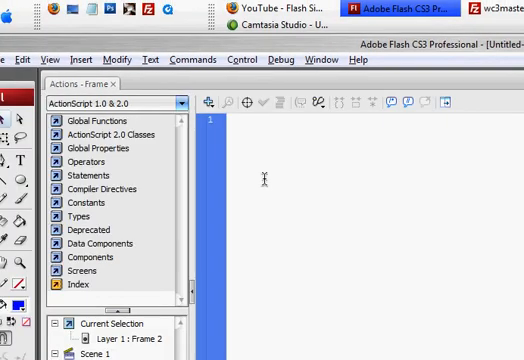
# Script frame 2 with Button2.onRelease = function() { gotoAndStop(1) }, correcting a typo along the way
pyautogui.write('Butt')
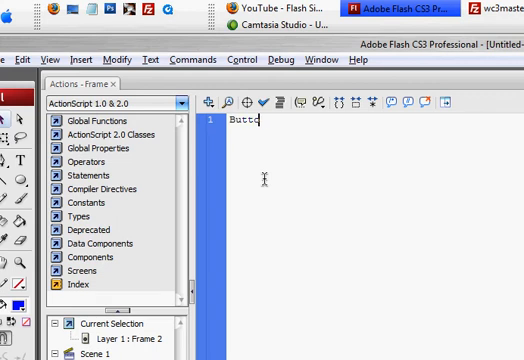
pyautogui.write('on2.')
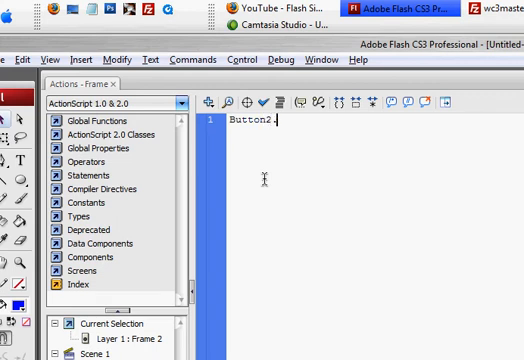
pyautogui.write('on')
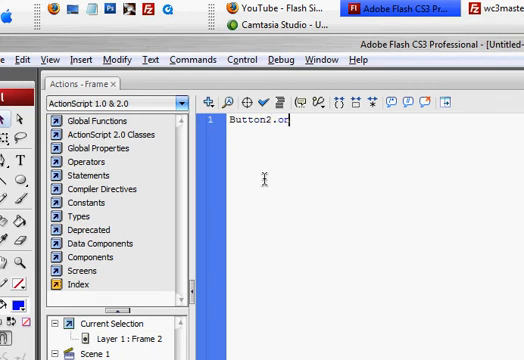
pyautogui.write('Release')
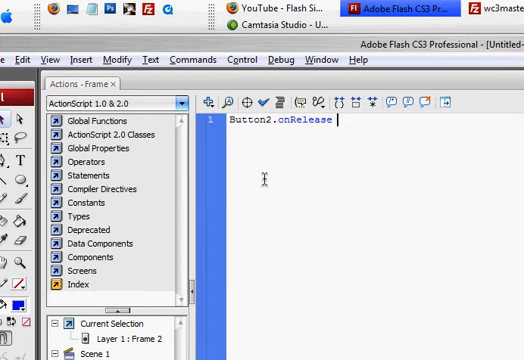
pyautogui.write('= fuc')
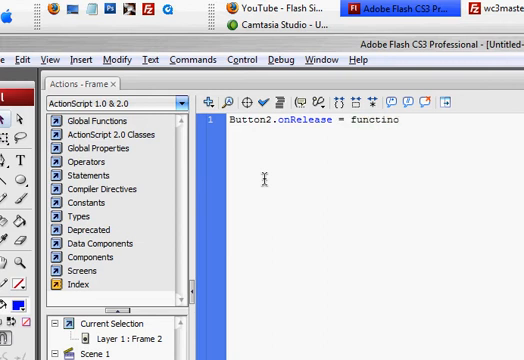
pyautogui.press('BackSpace')
pyautogui.write('on ')
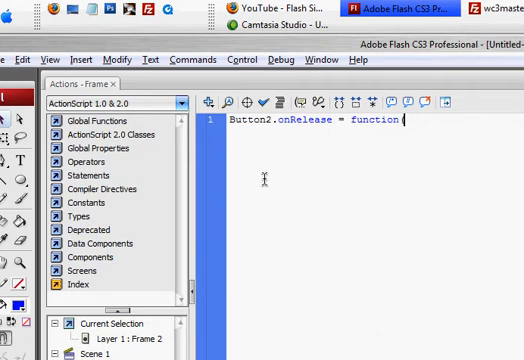
pyautogui.write('() {')
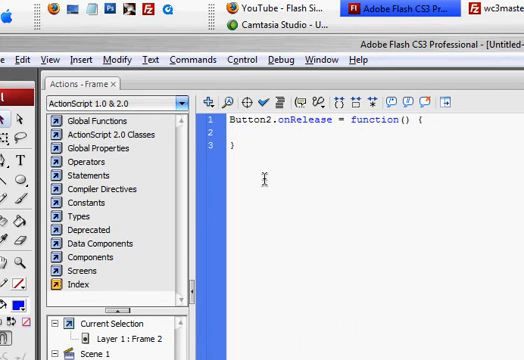
pyautogui.write('goto')
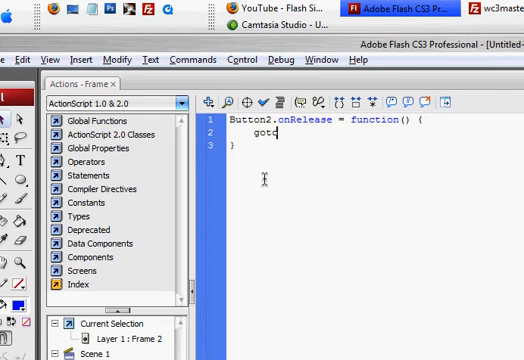
pyautogui.write('AndStop(')
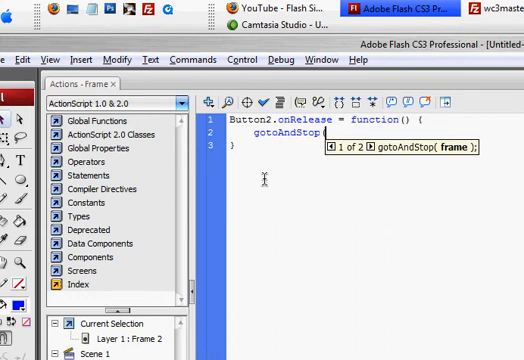
pyautogui.write('(1)')
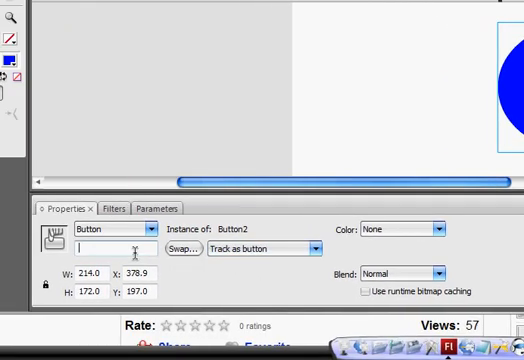
# Enter the Button2 instance name in Properties and add stop(); below frame 2's handler
pyautogui.write('B')
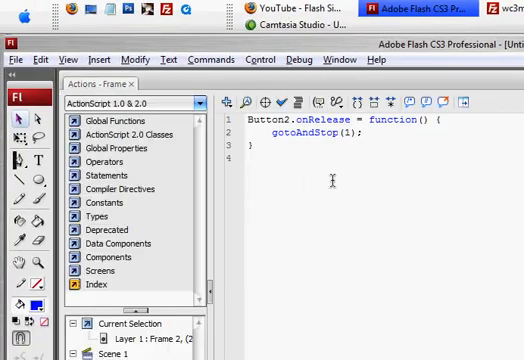
pyautogui.write('stop();')
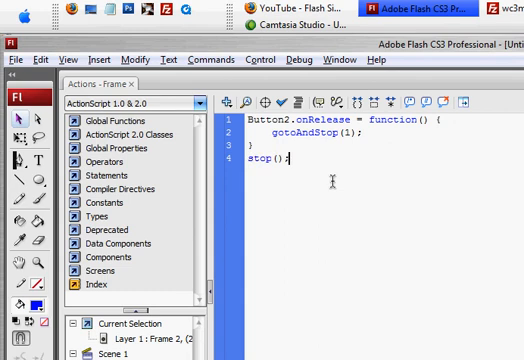